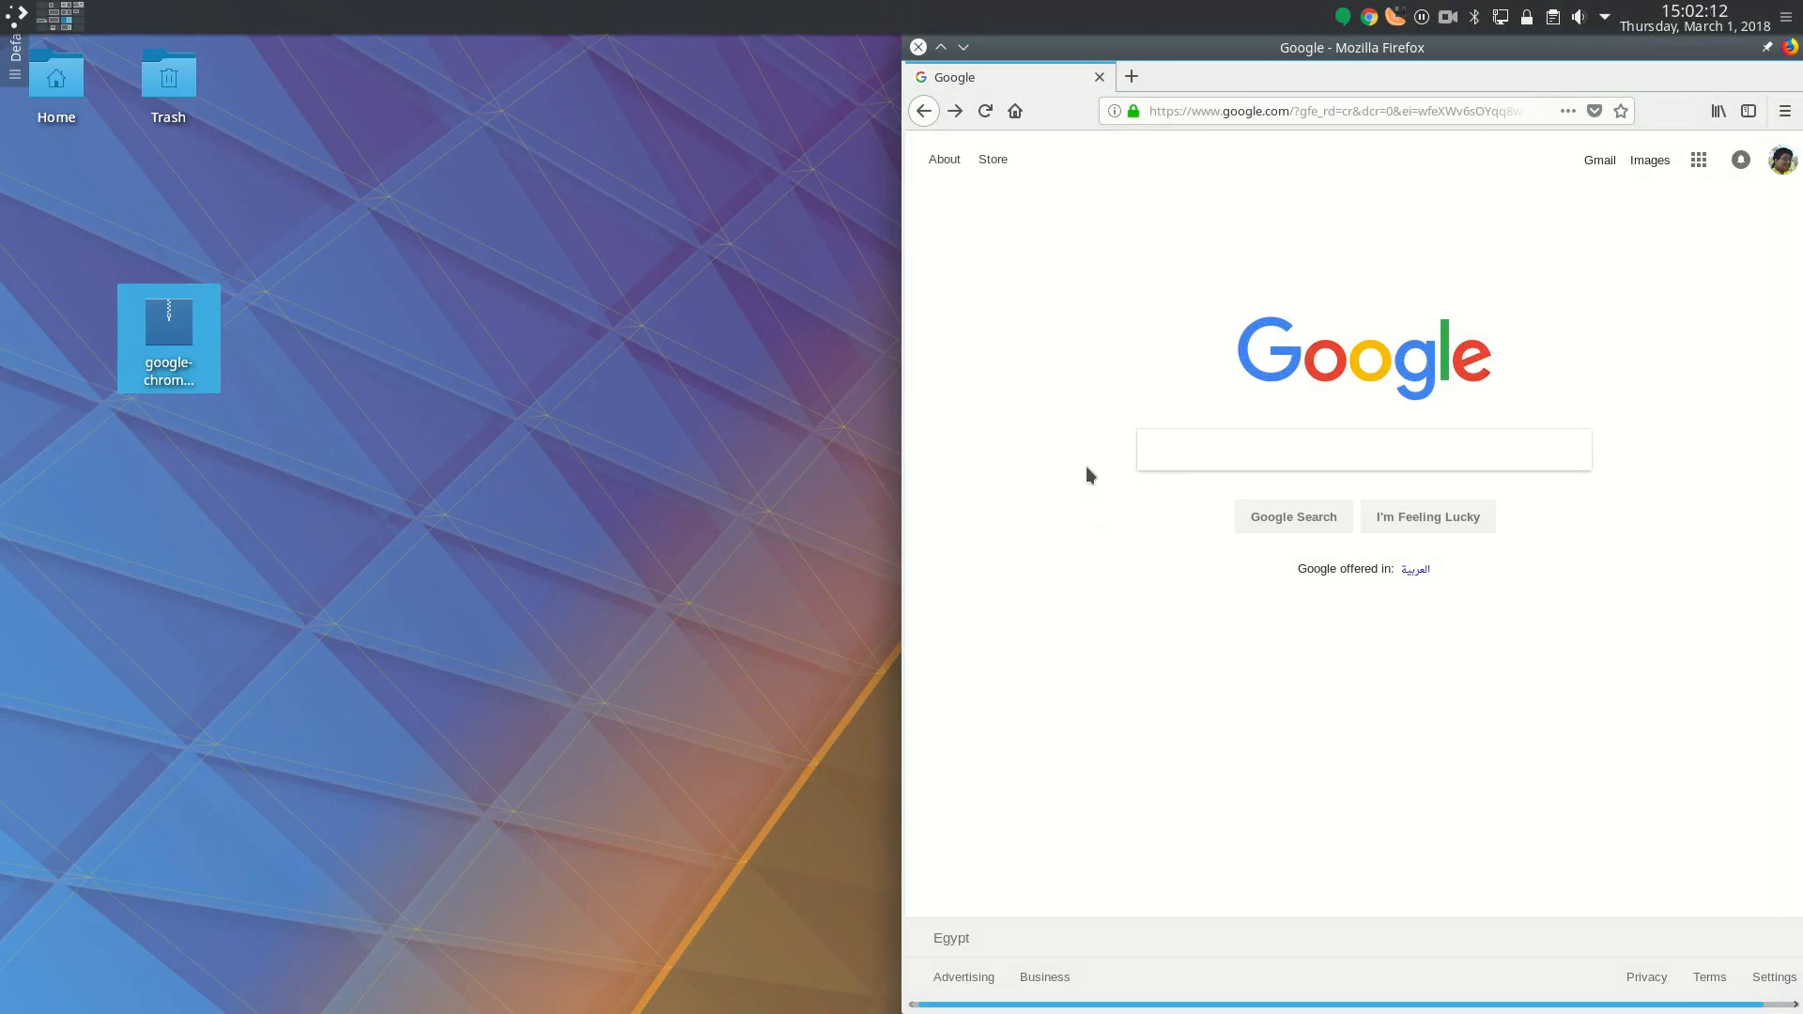
# - Bring up the Chrome for Linux download page (64 bit .deb) and launch Konsole
pyautogui.click(1131, 75)
pyautogui.write('https://www.google.com/chrome/')
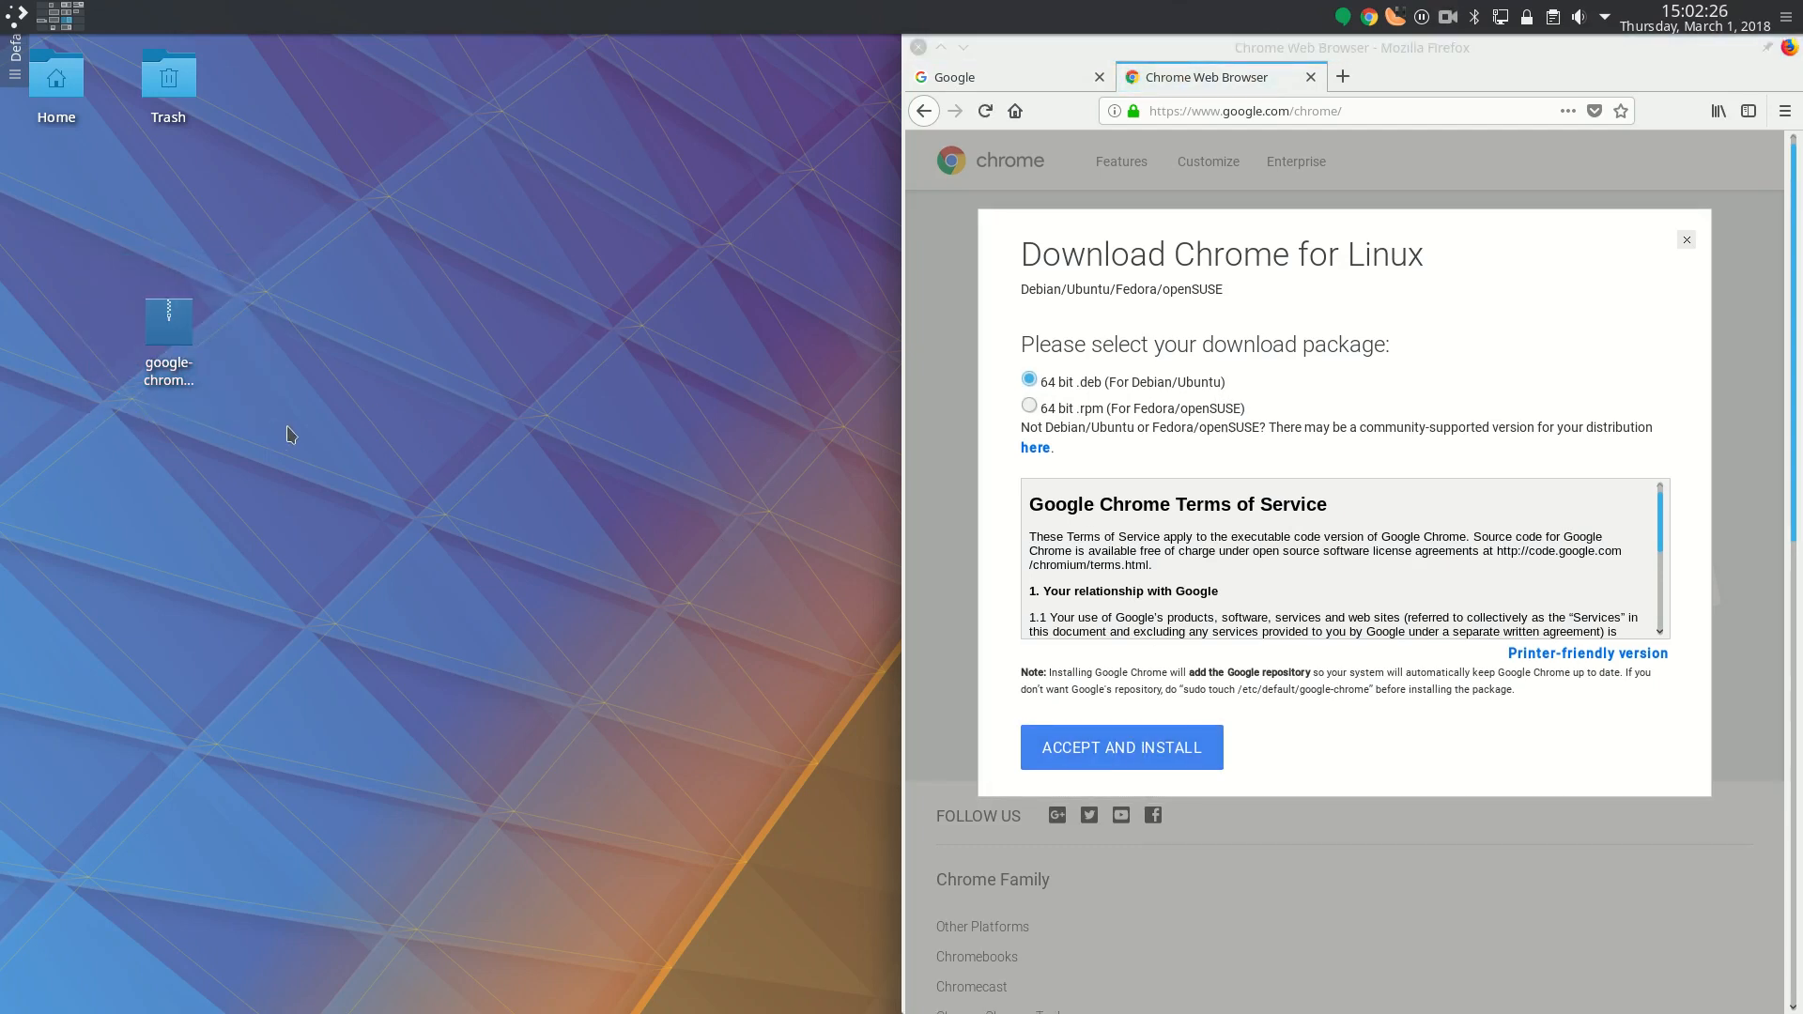
pyautogui.click(167, 334)
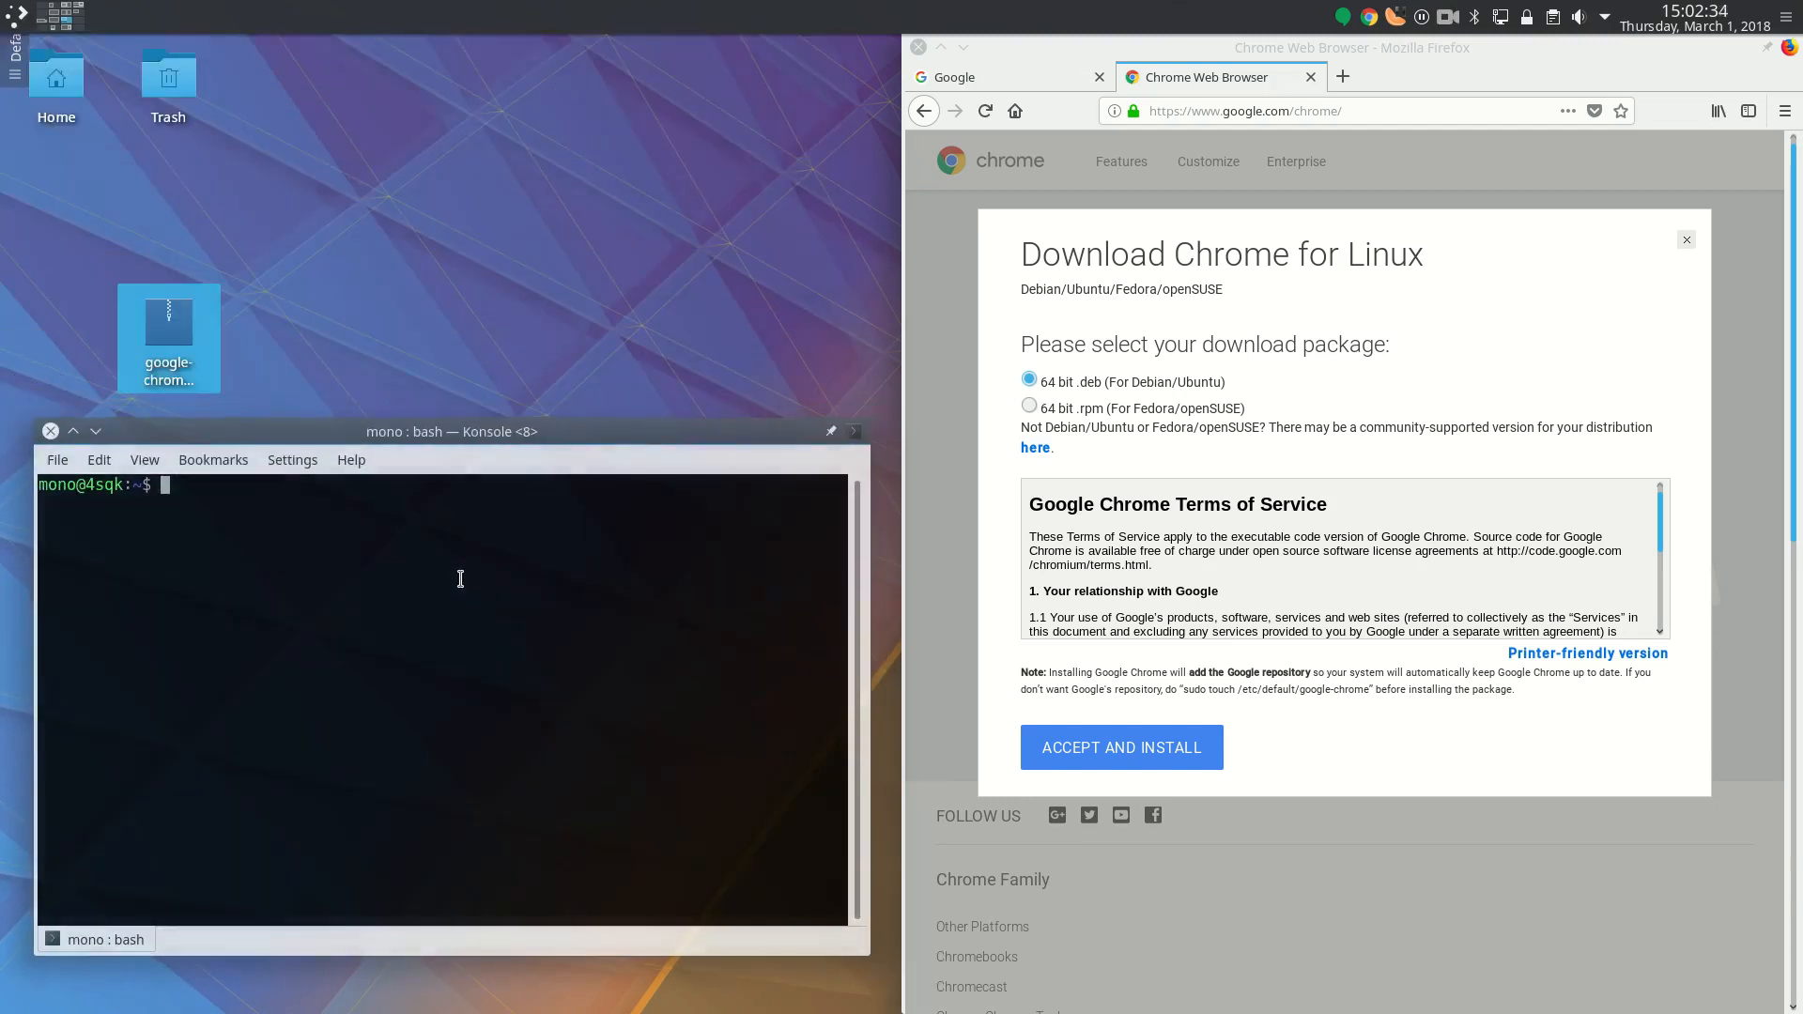
# - Run sudo apt install on ~/Desktop/google-chrome-stable_current_amd64.deb, dragged in from the desktop
pyautogui.write('sudo ap')
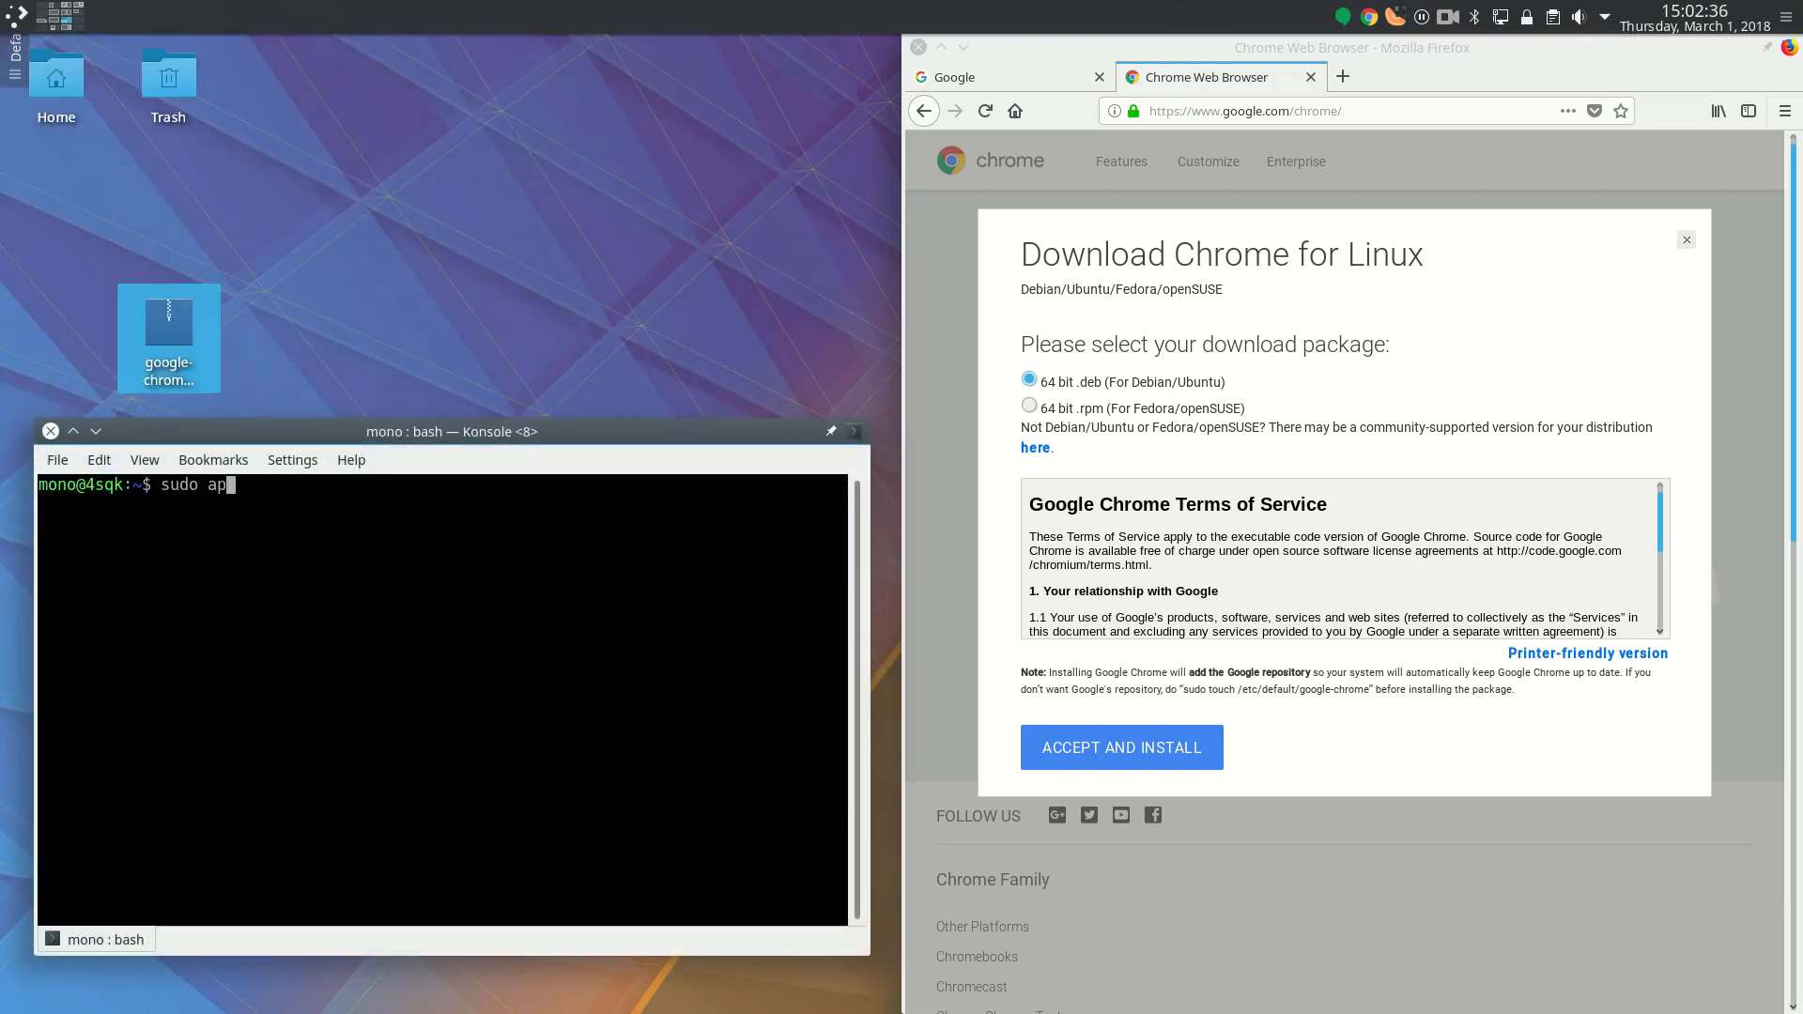
pyautogui.write('t install')
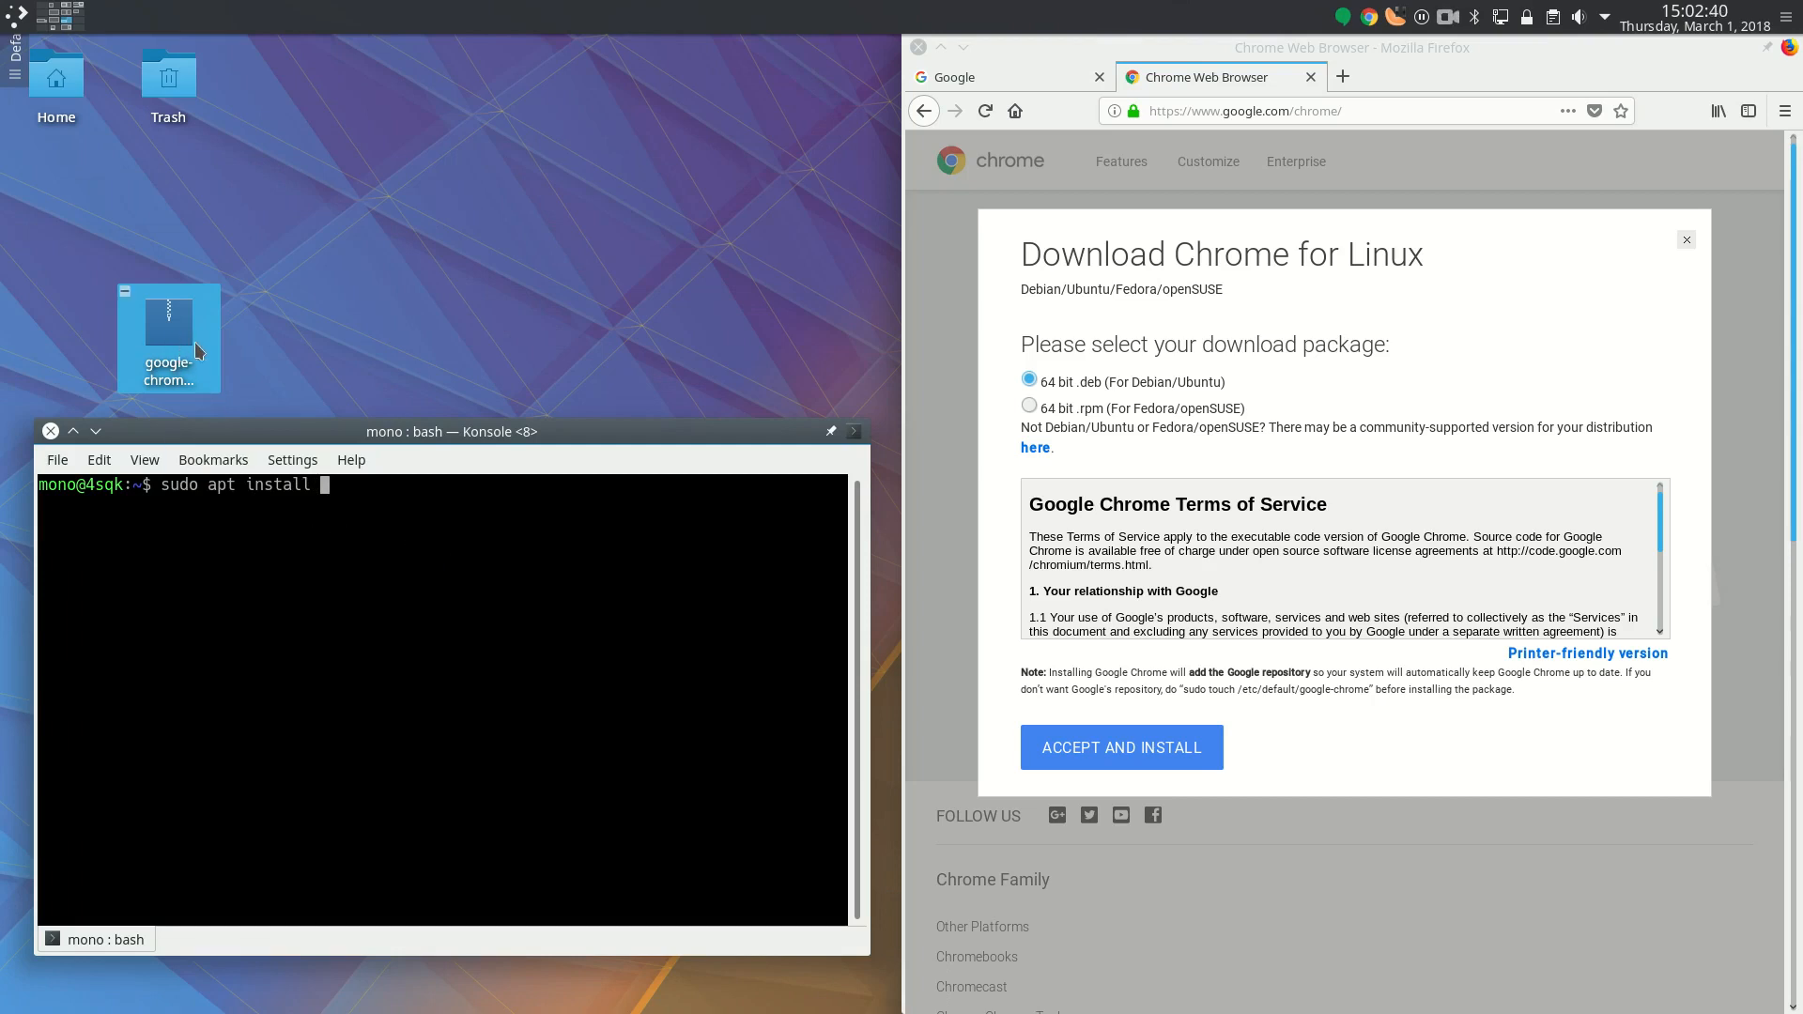
pyautogui.moveTo(167, 338); pyautogui.dragTo(349, 528)
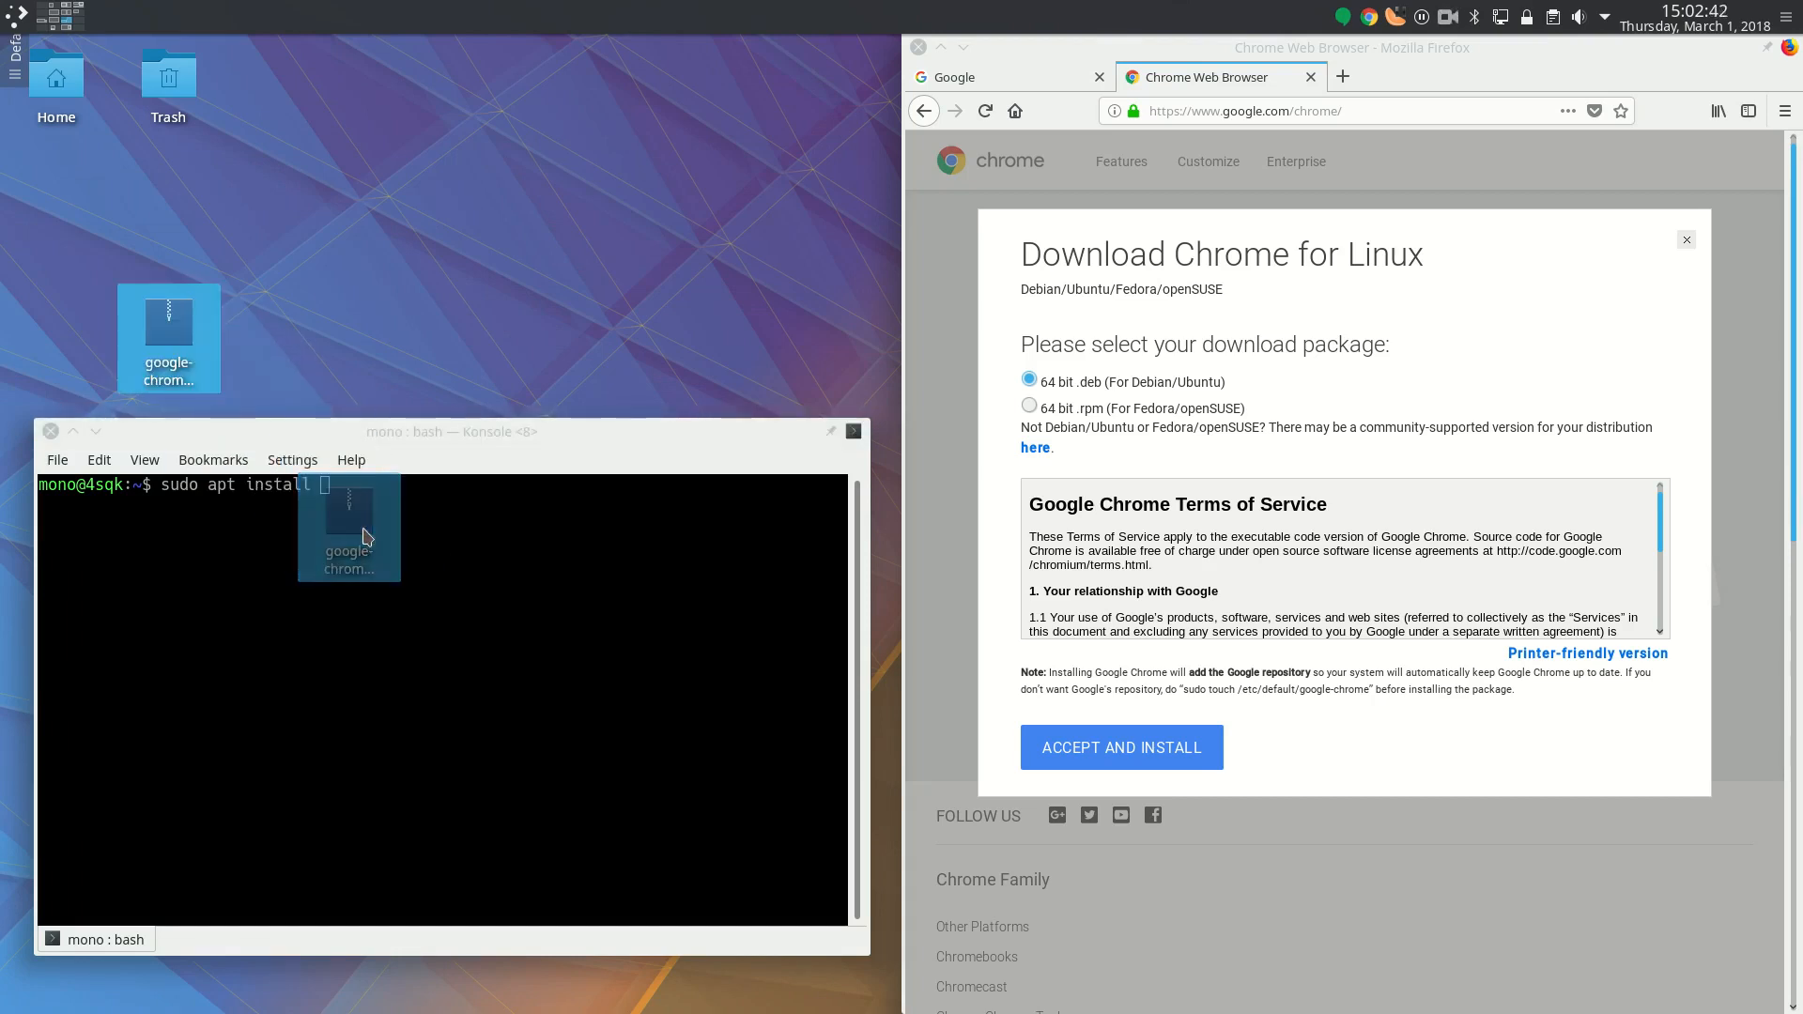
pyautogui.write('/home/mono/Desktop/google-chrome-stable_current_amd64.deb')
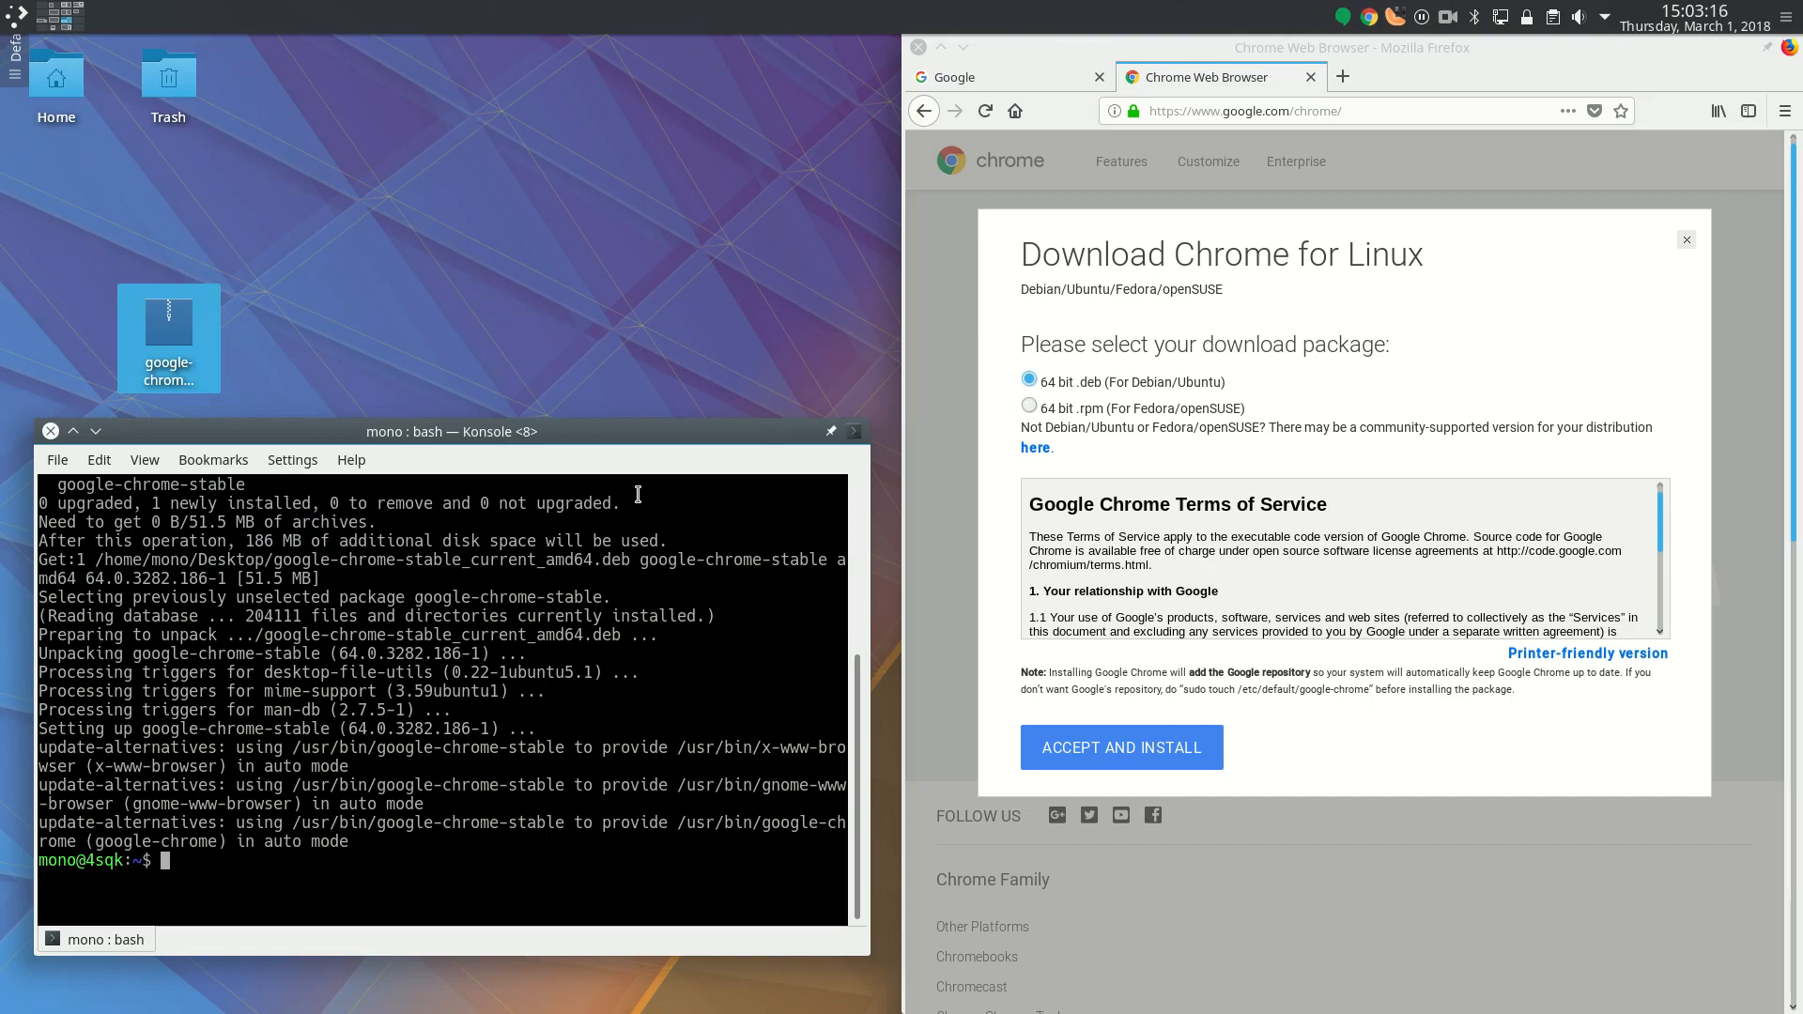
# - Begin the follow-up command sudo apt install -f
pyautogui.write('sudo')
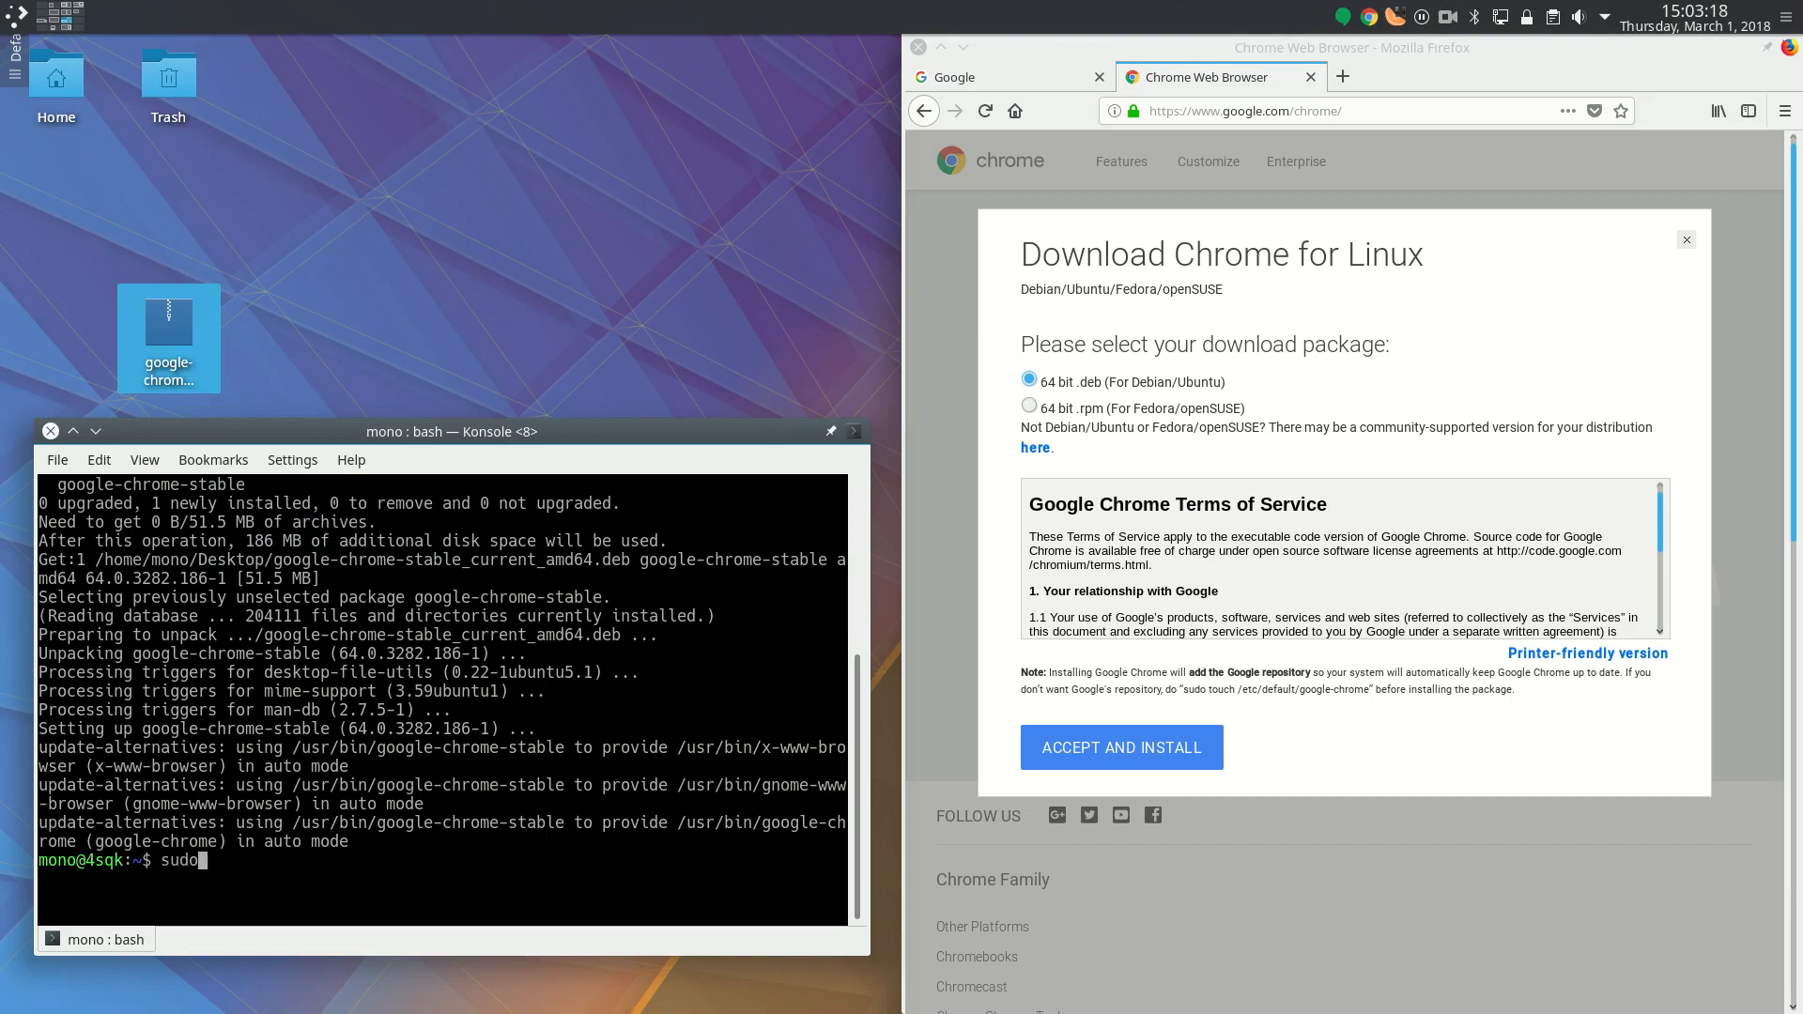
pyautogui.write('apt install -')
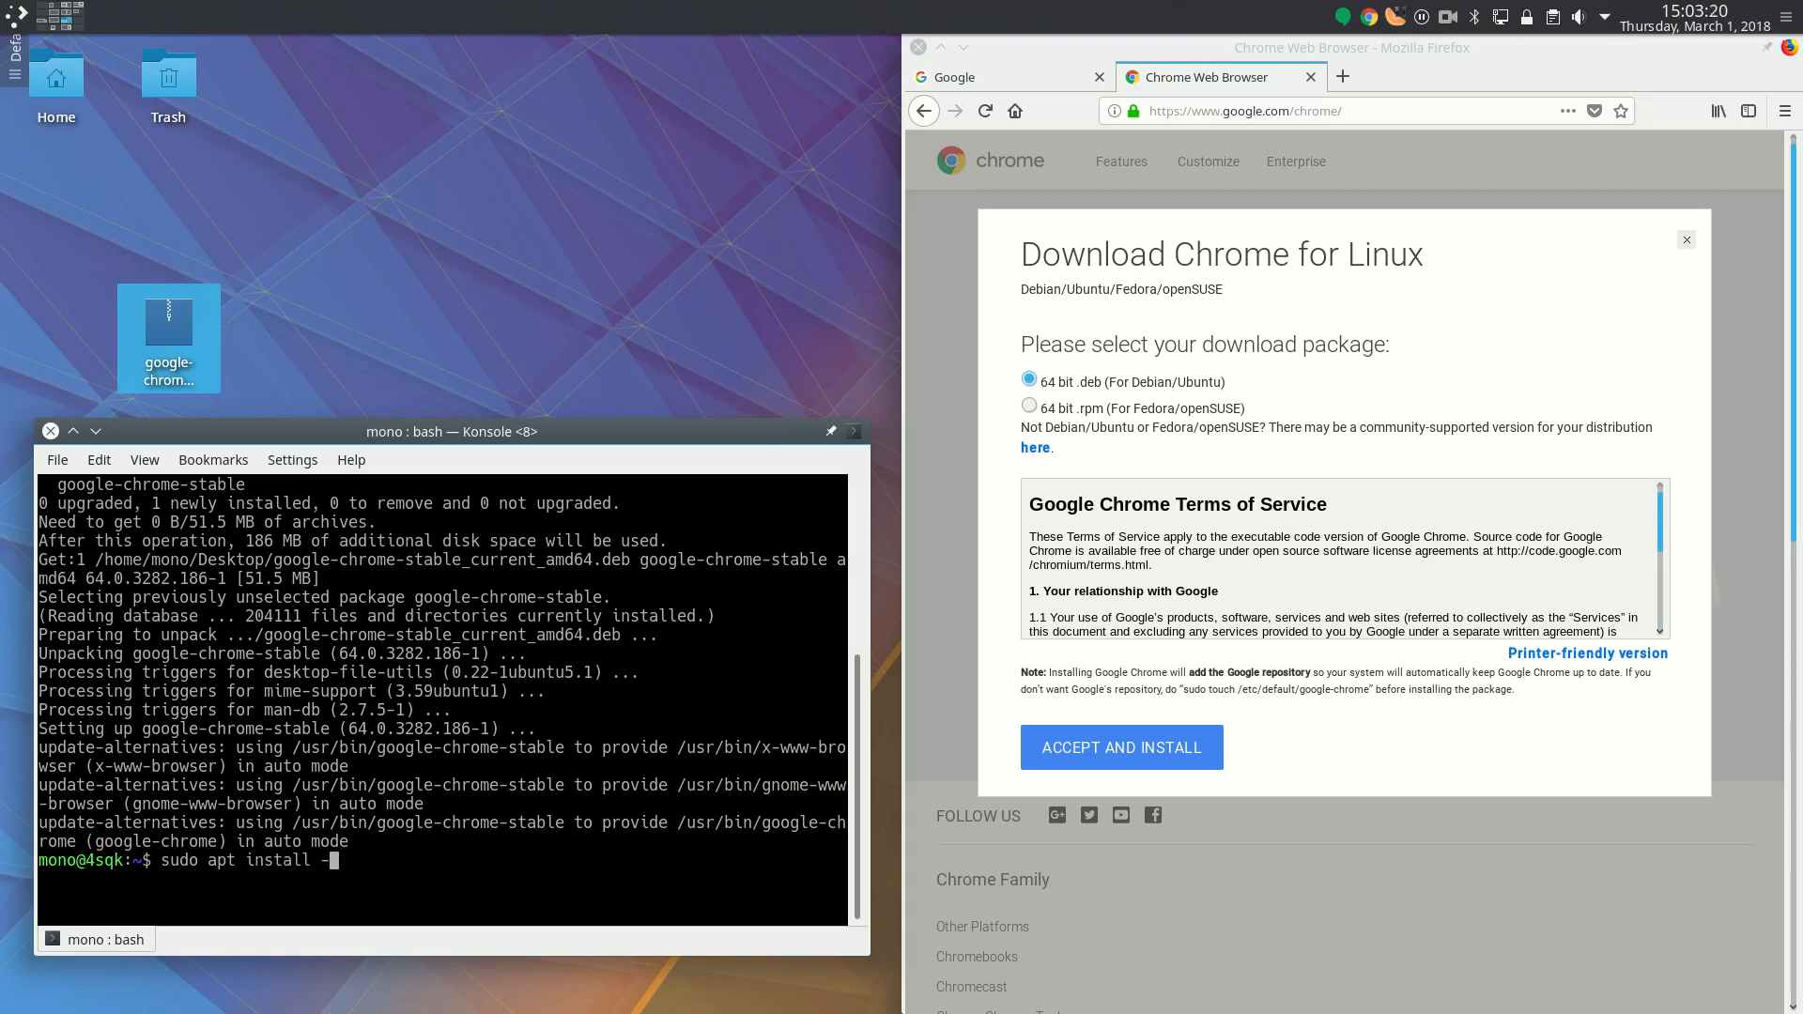